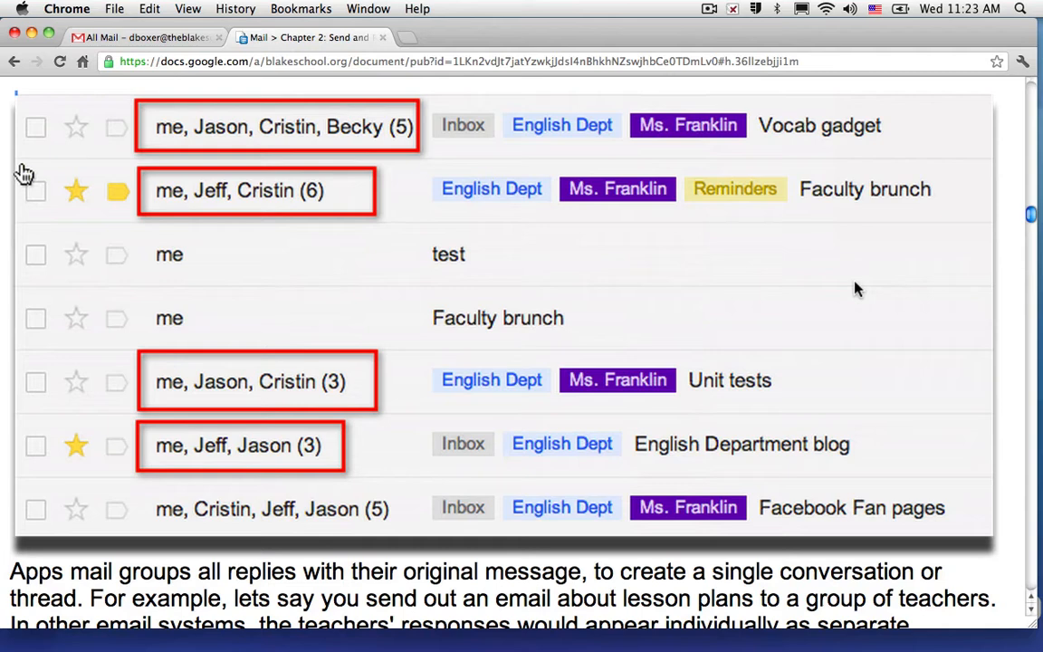
mouse_move(745, 226)
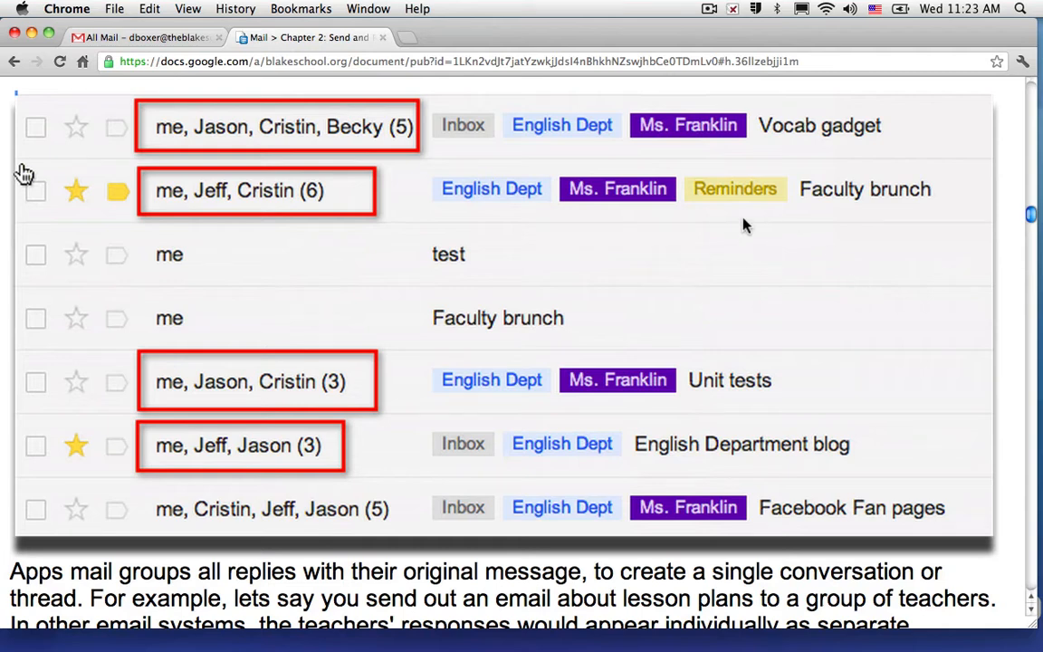
mouse_move(274, 119)
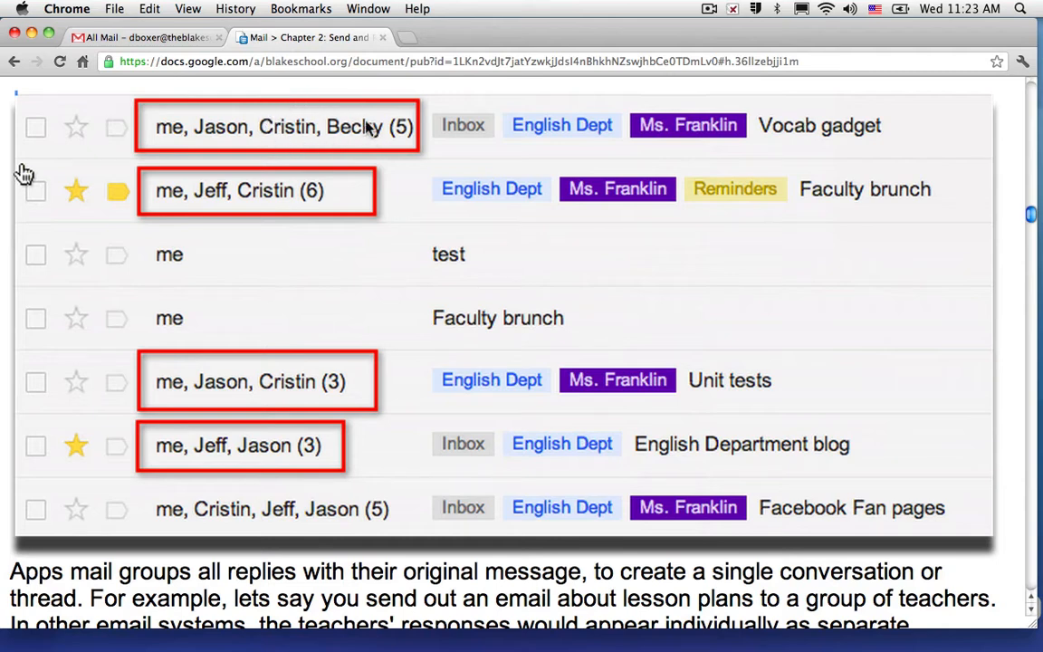
mouse_move(830, 137)
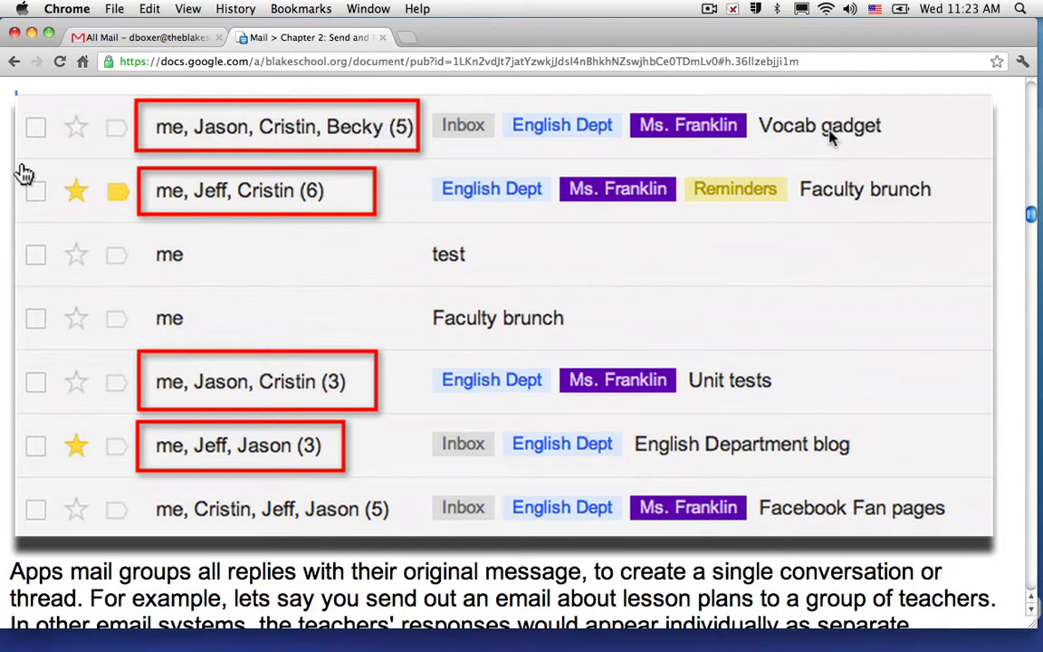
mouse_move(374, 136)
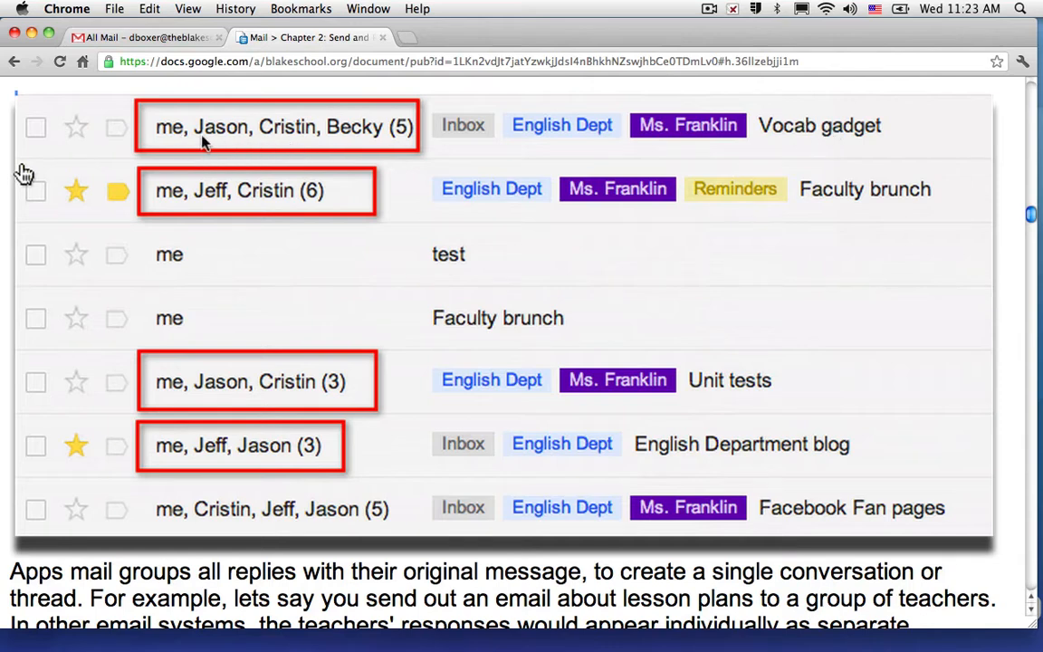
mouse_move(397, 116)
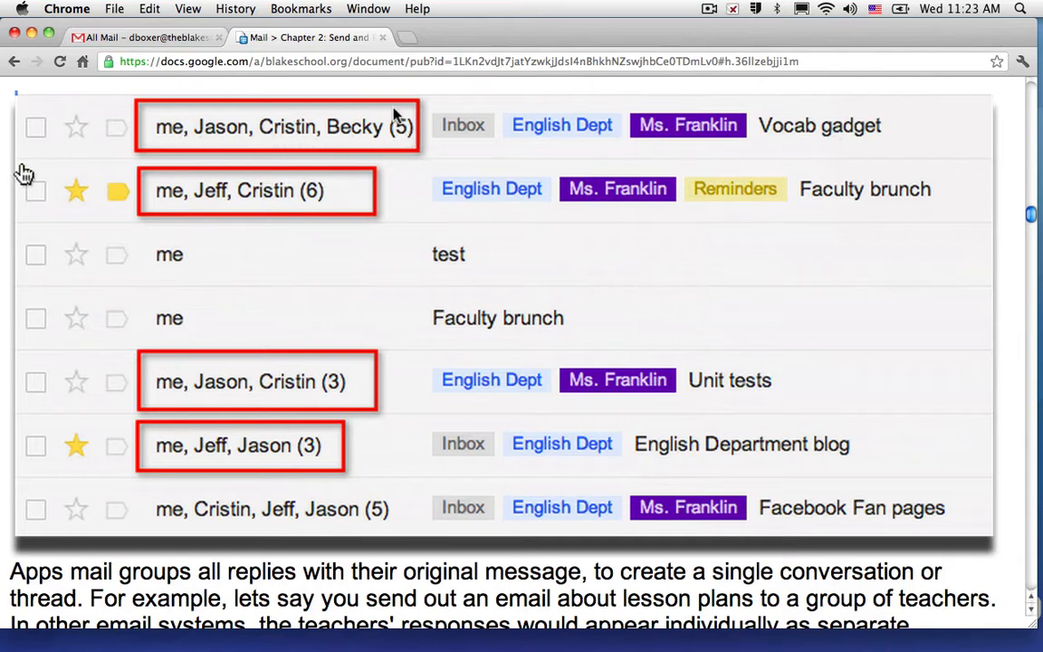
mouse_move(643, 127)
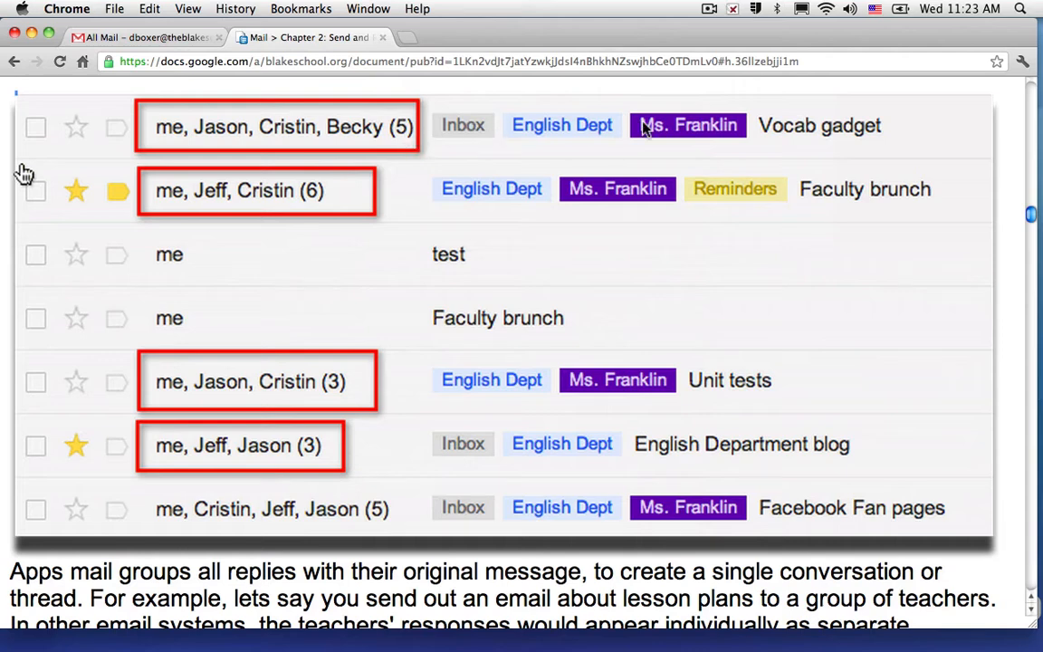
mouse_move(851, 129)
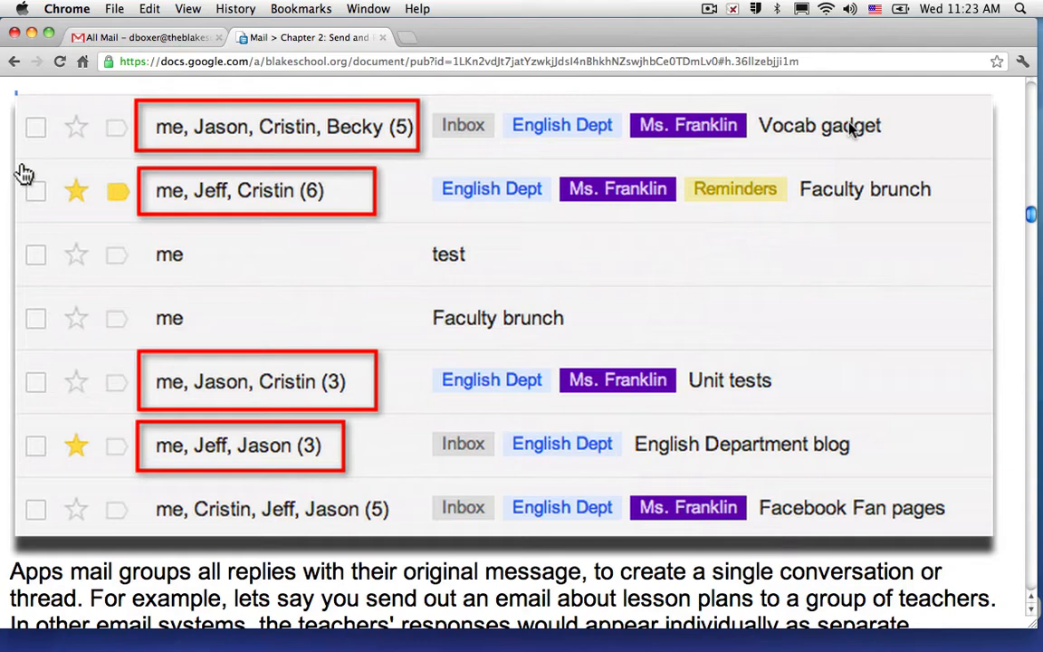
Switch to the Gmail All Mail tab and open the Inbox conversation list
left_click(136, 37)
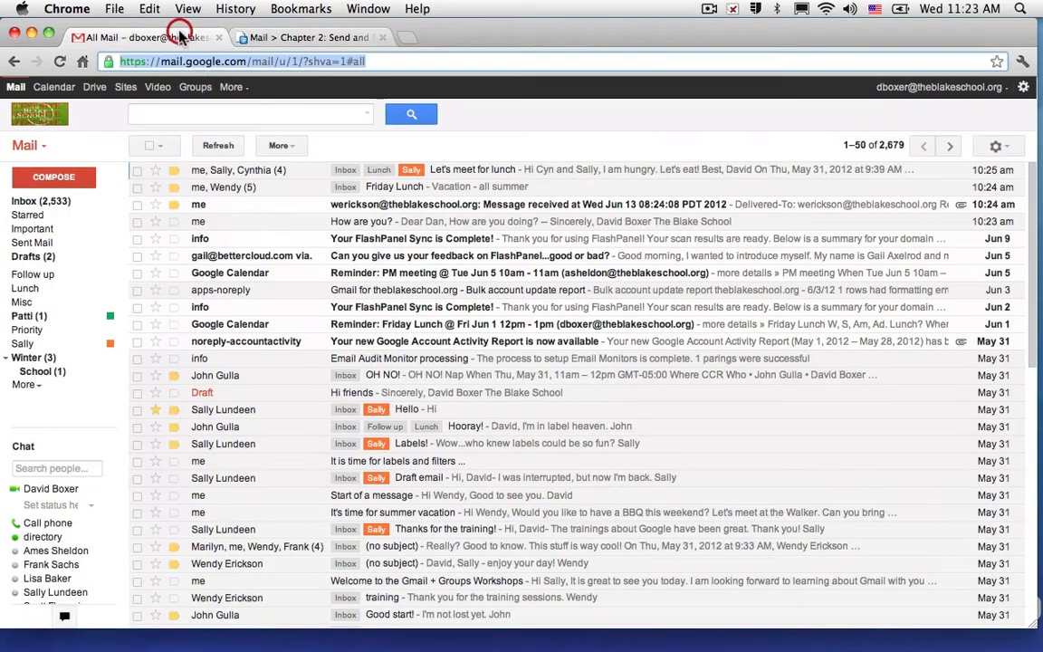
left_click(27, 201)
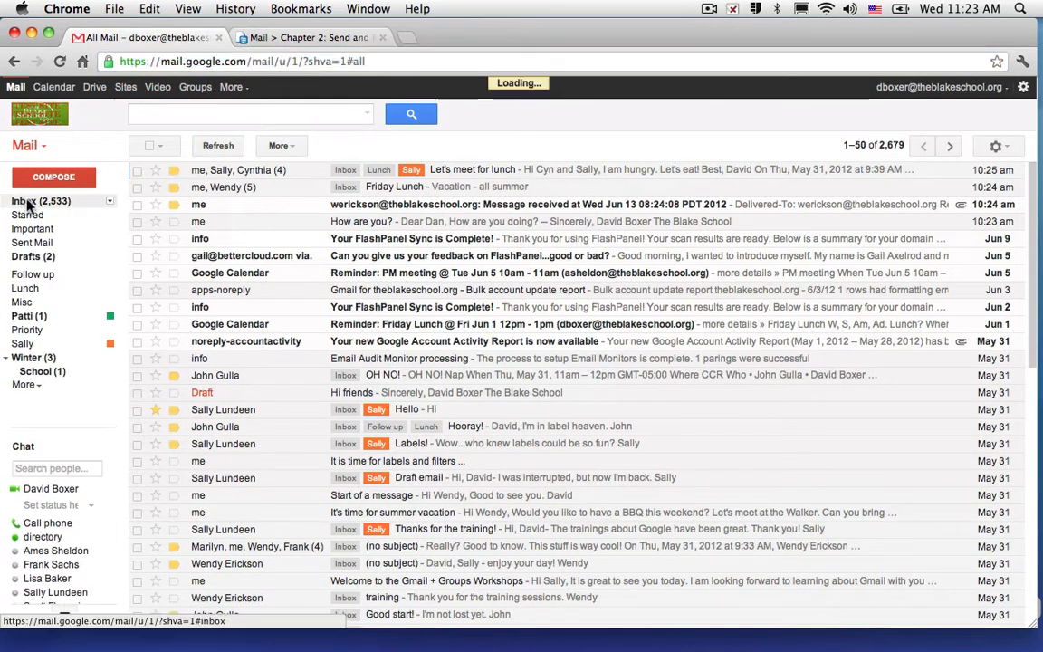
left_click(24, 201)
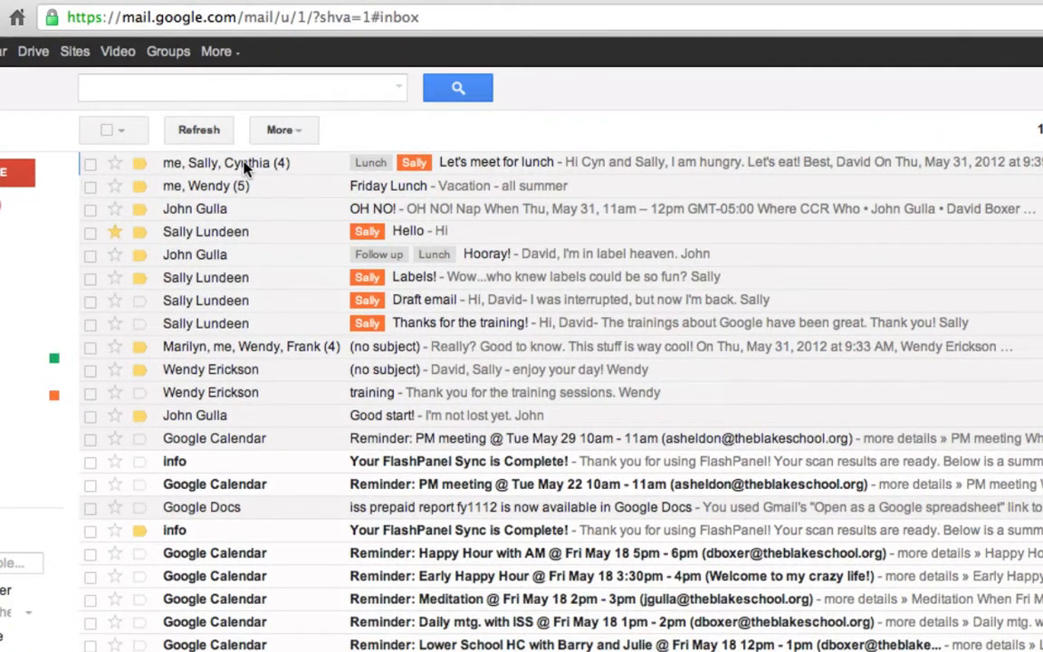
mouse_move(245, 162)
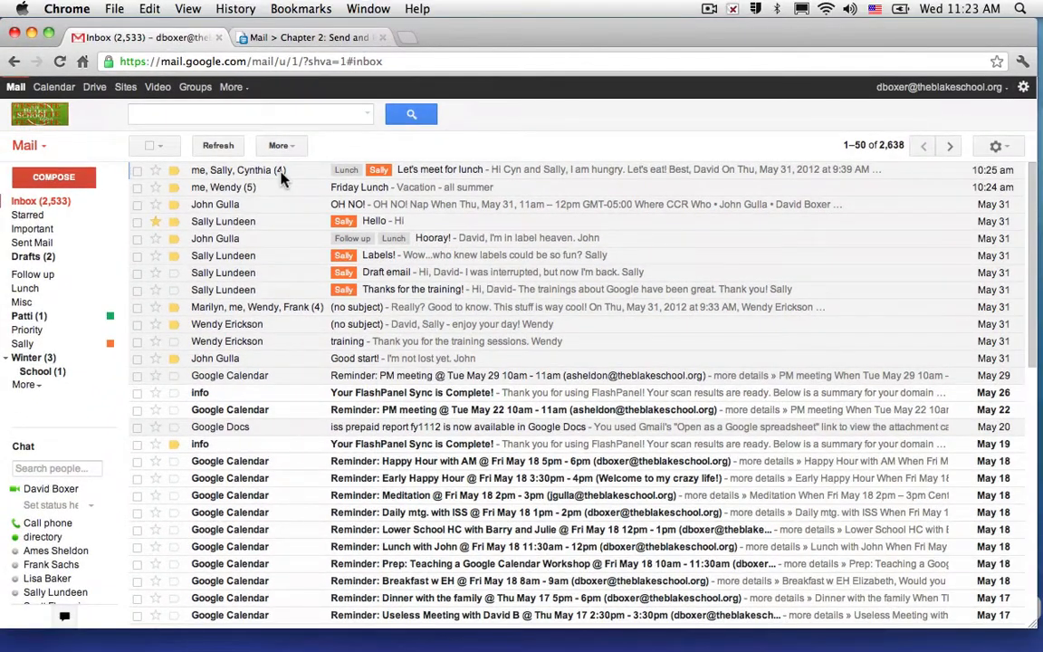
mouse_move(224, 172)
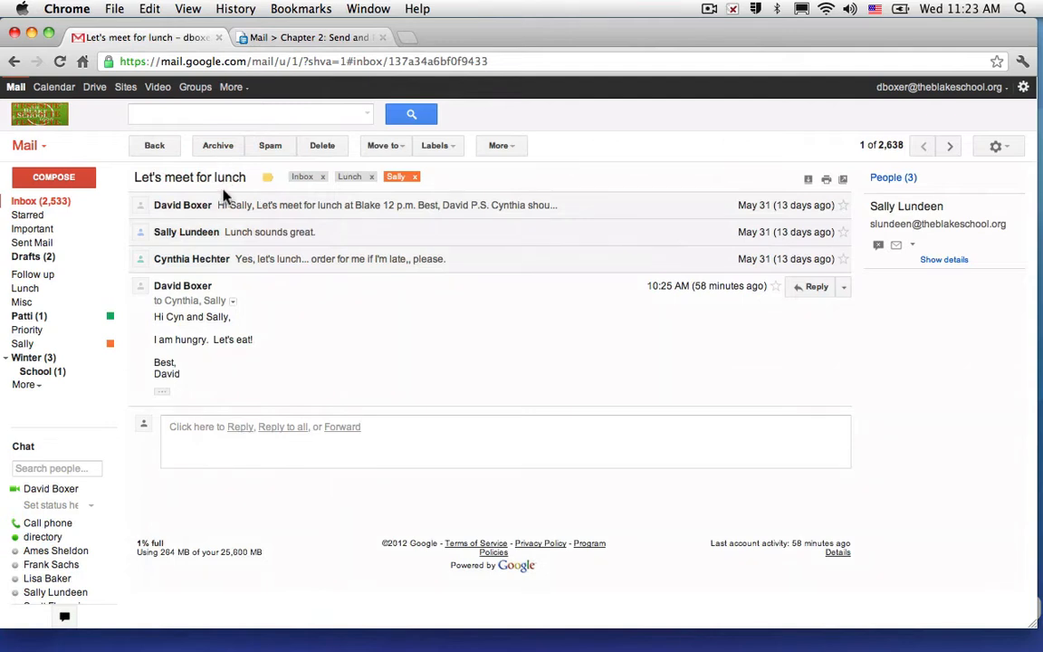
mouse_move(222, 237)
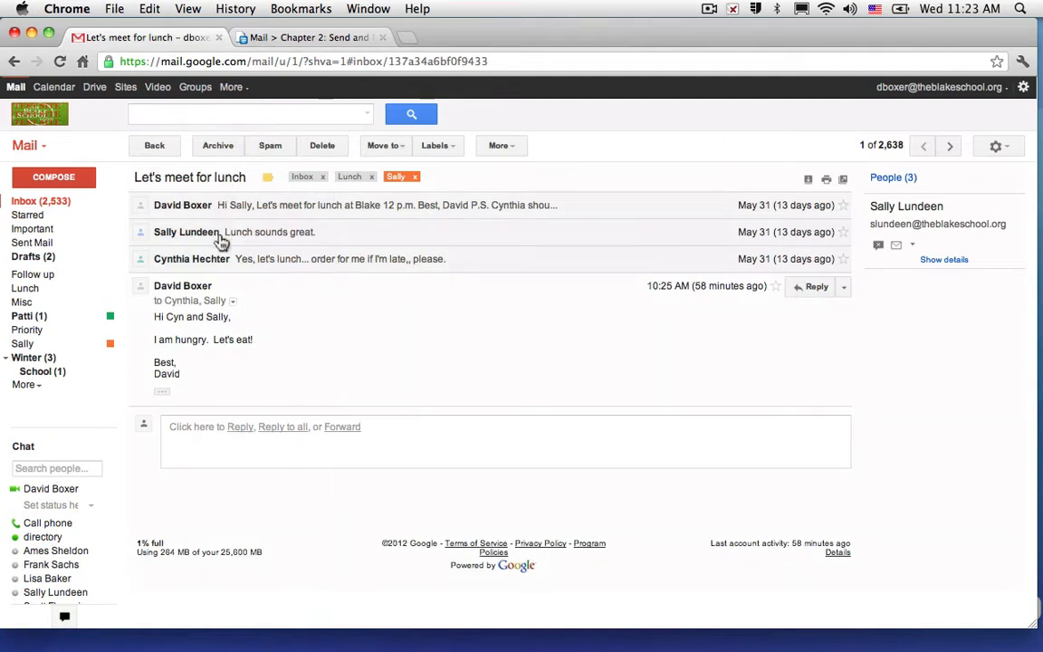
mouse_move(208, 224)
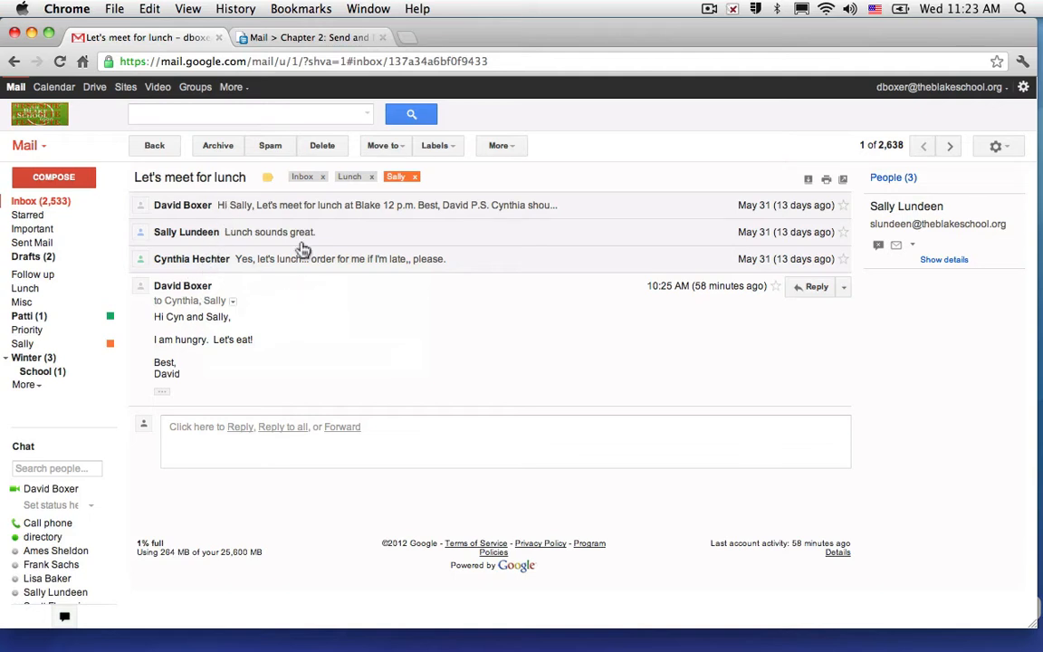
mouse_move(323, 305)
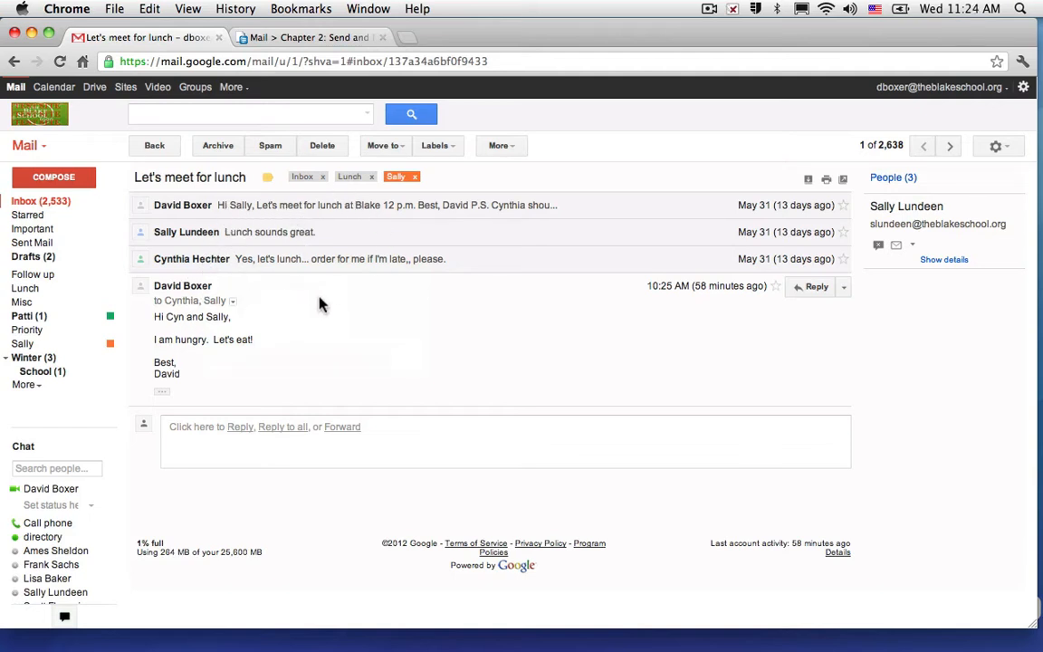
mouse_move(787, 195)
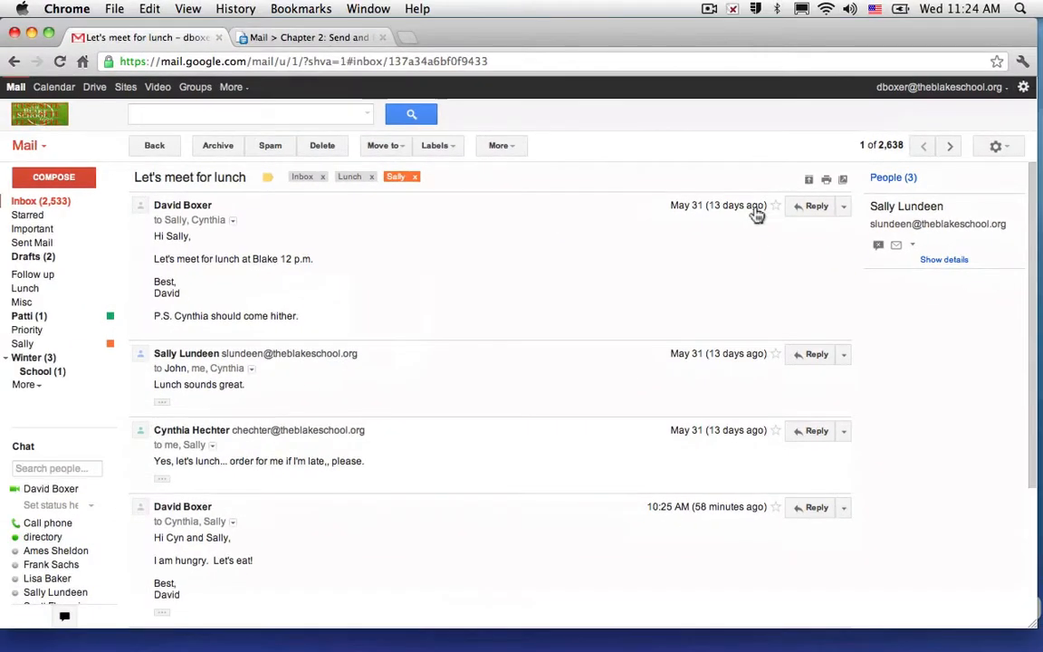
mouse_move(696, 342)
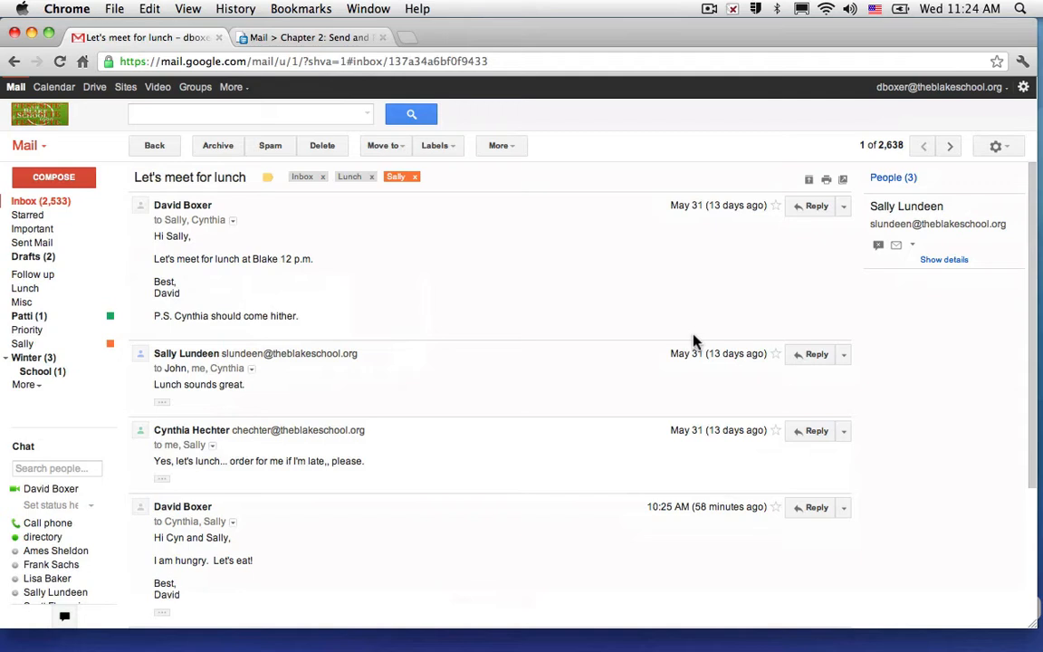
mouse_move(369, 528)
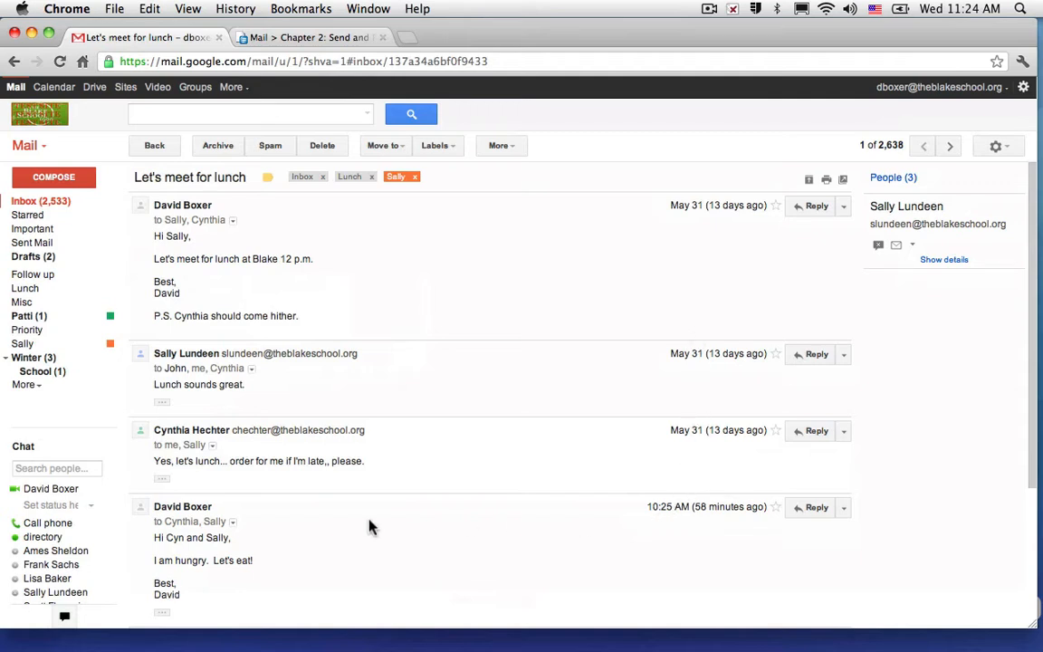
mouse_move(206, 461)
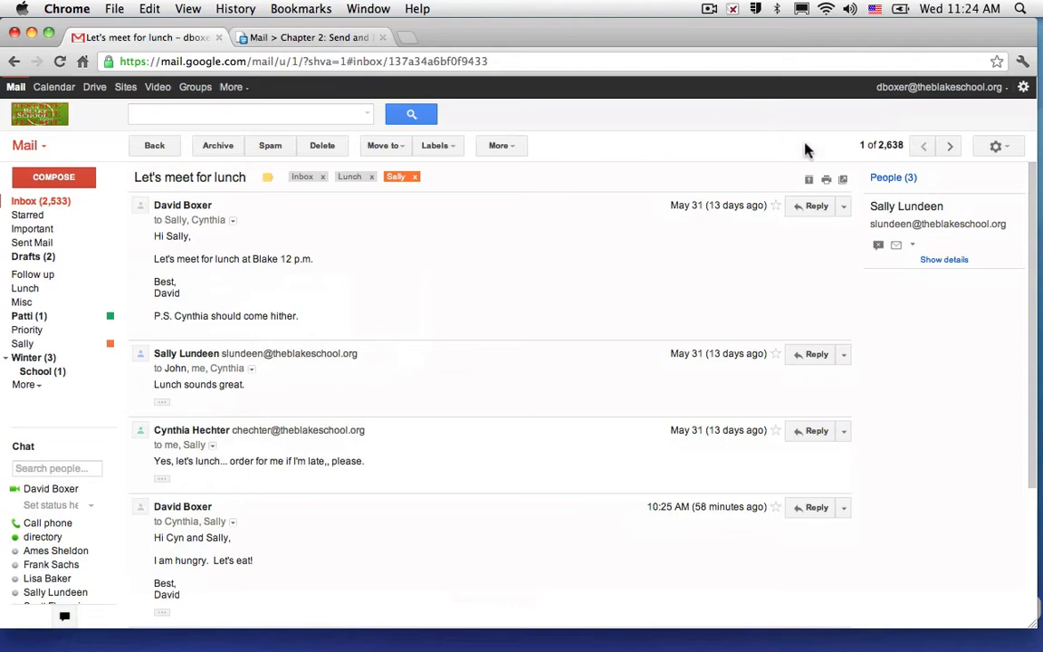
mouse_move(808, 179)
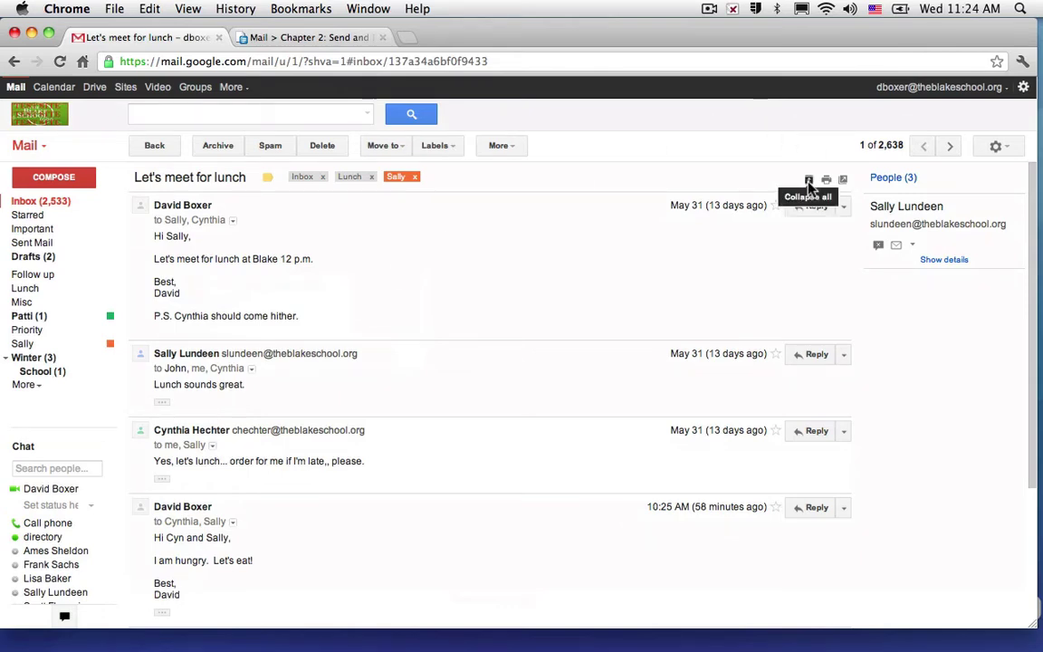
Collapse all messages in the lunch conversation, leaving only the newest expanded
left_click(808, 178)
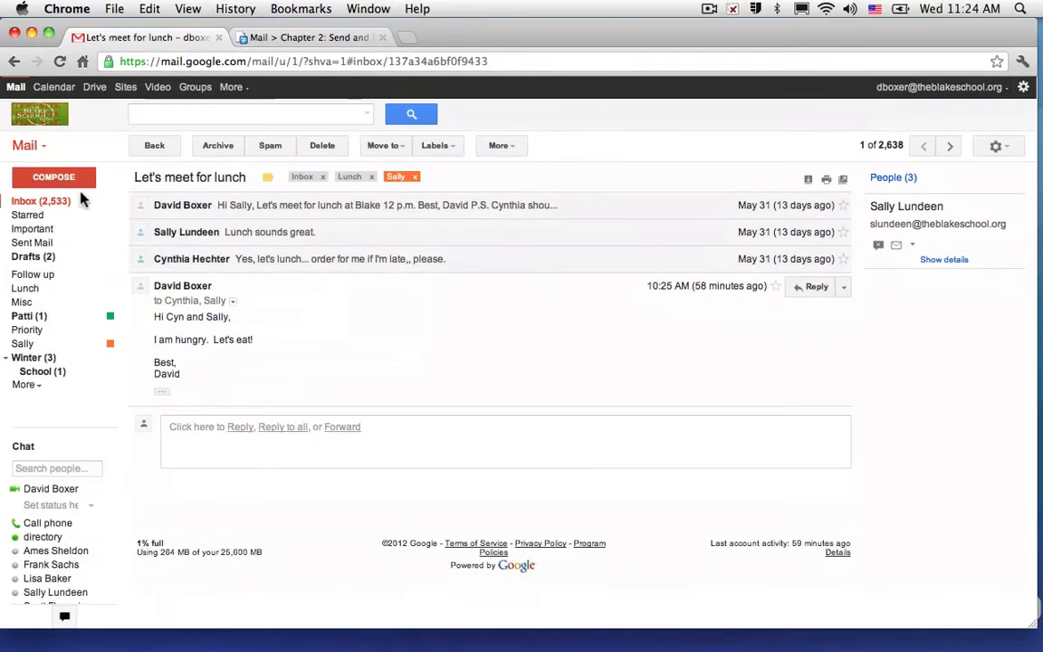
mouse_move(240, 426)
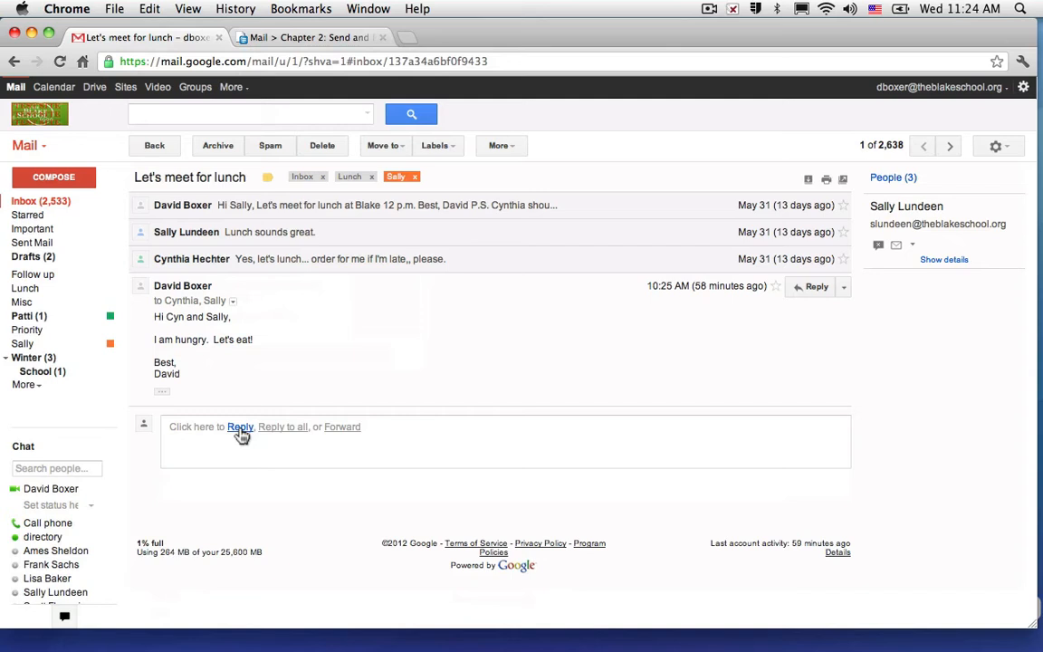
mouse_move(302, 438)
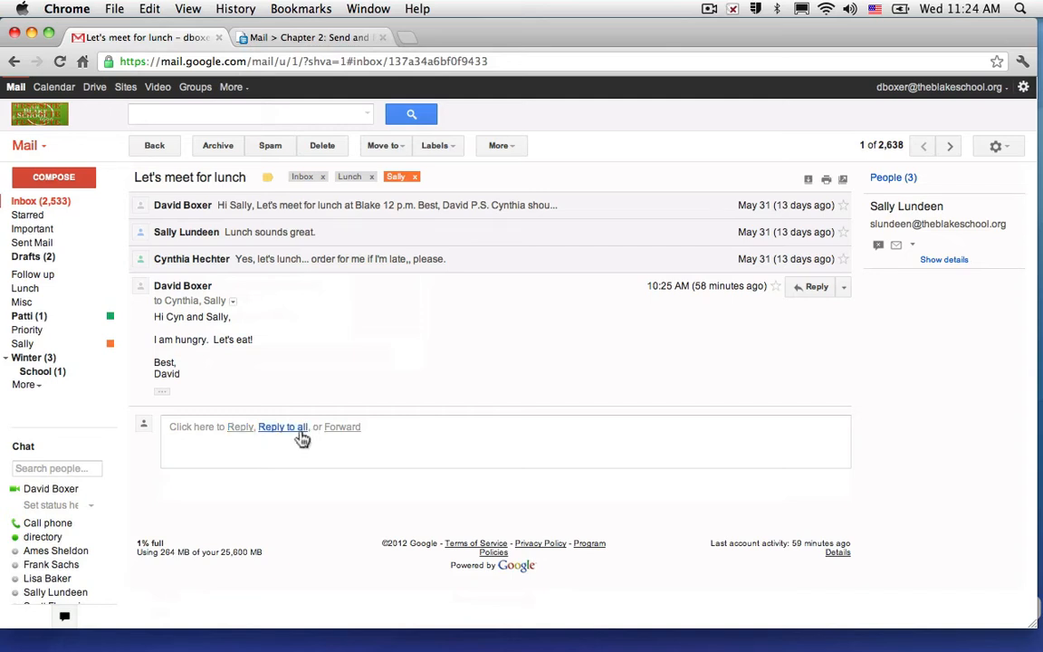
mouse_move(315, 218)
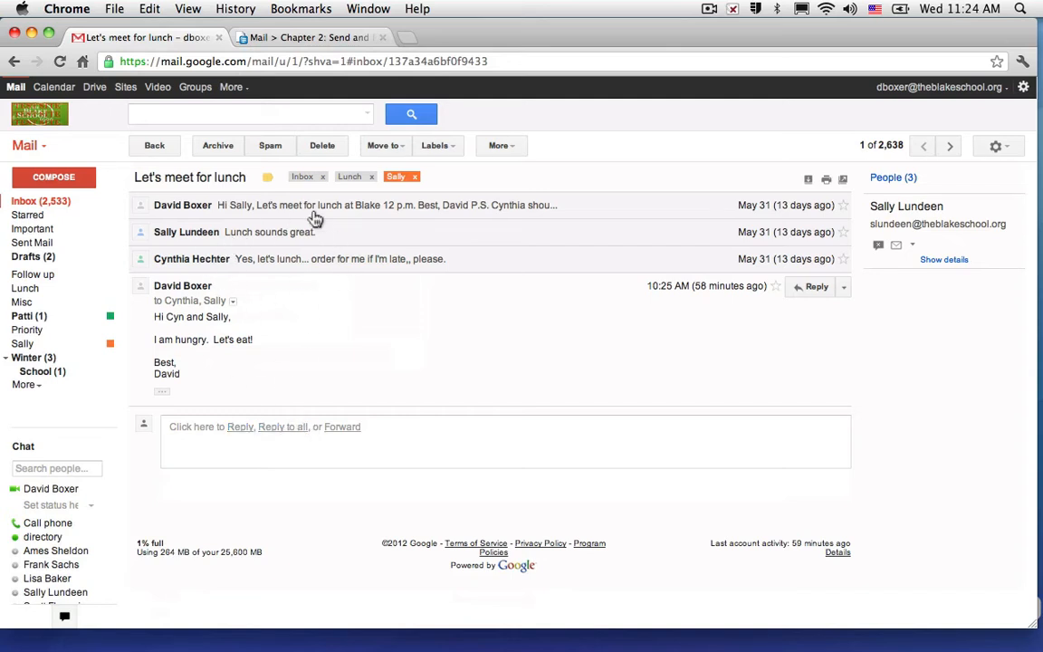
mouse_move(257, 265)
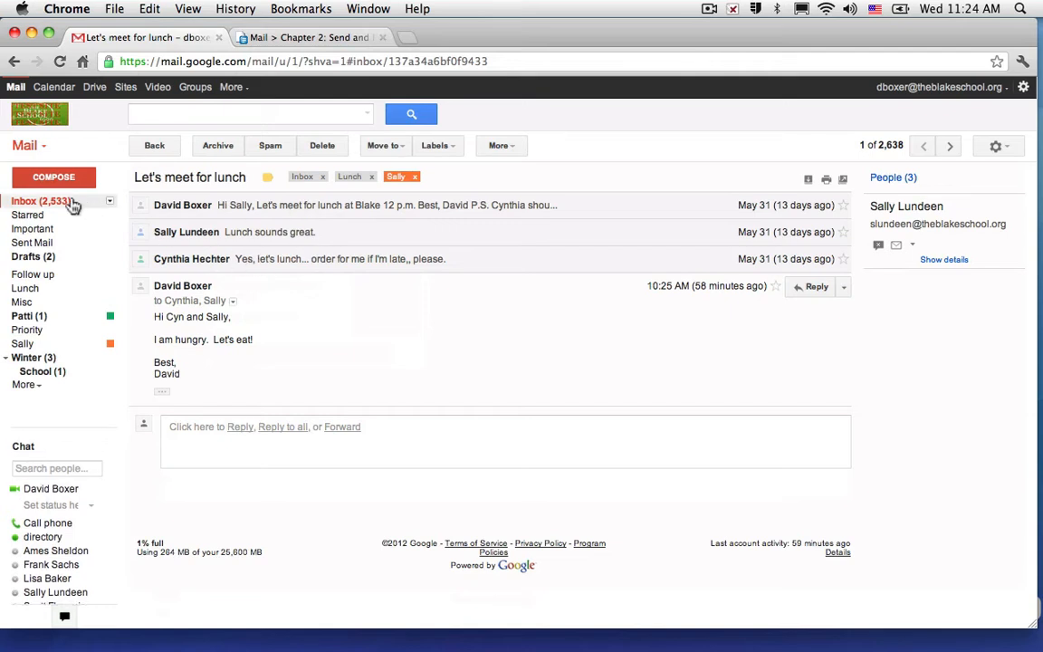
Go back from the lunch conversation to the Inbox list
left_click(24, 200)
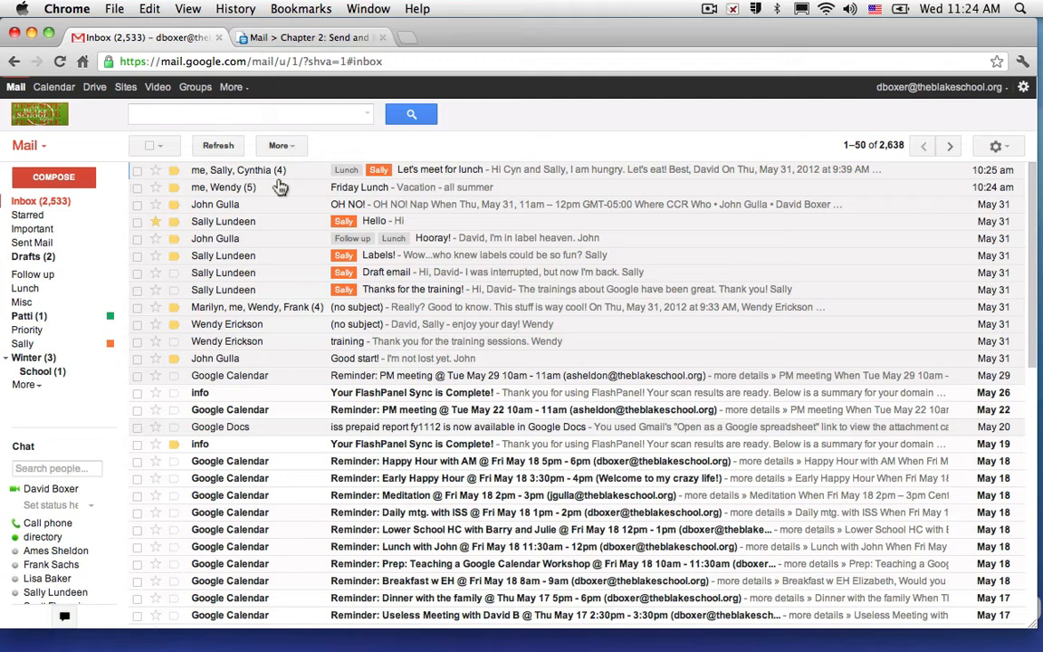
mouse_move(279, 221)
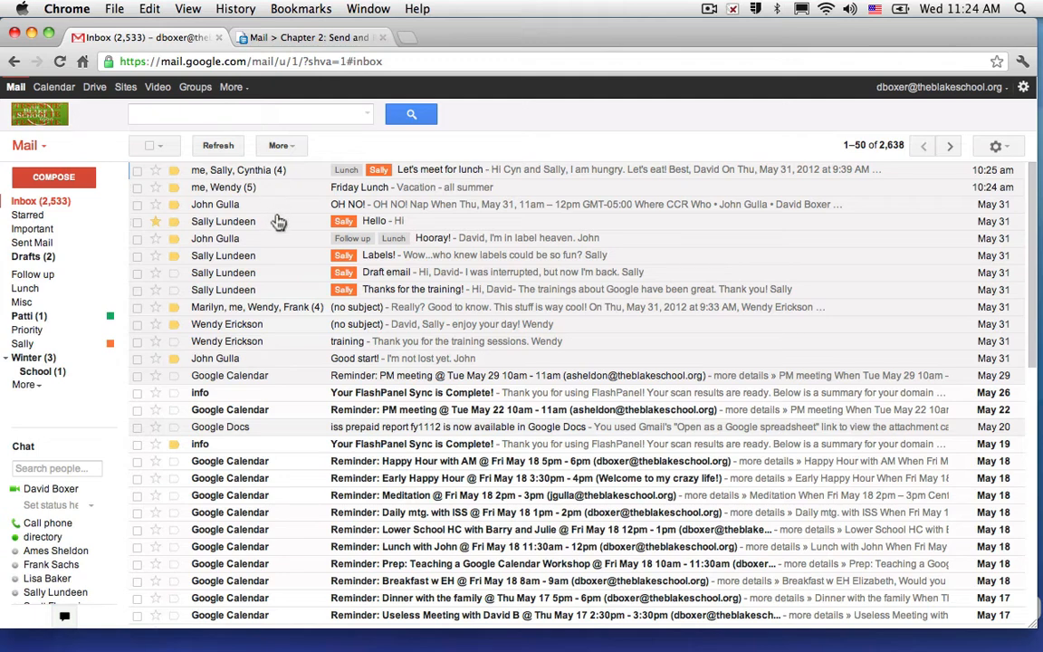
mouse_move(236, 172)
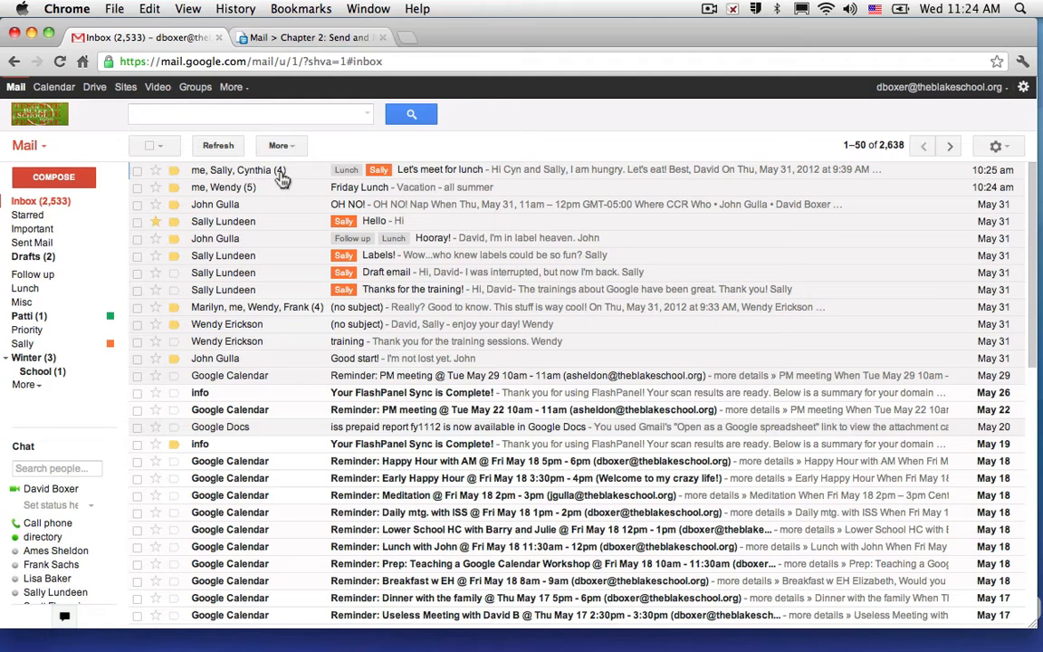
mouse_move(276, 182)
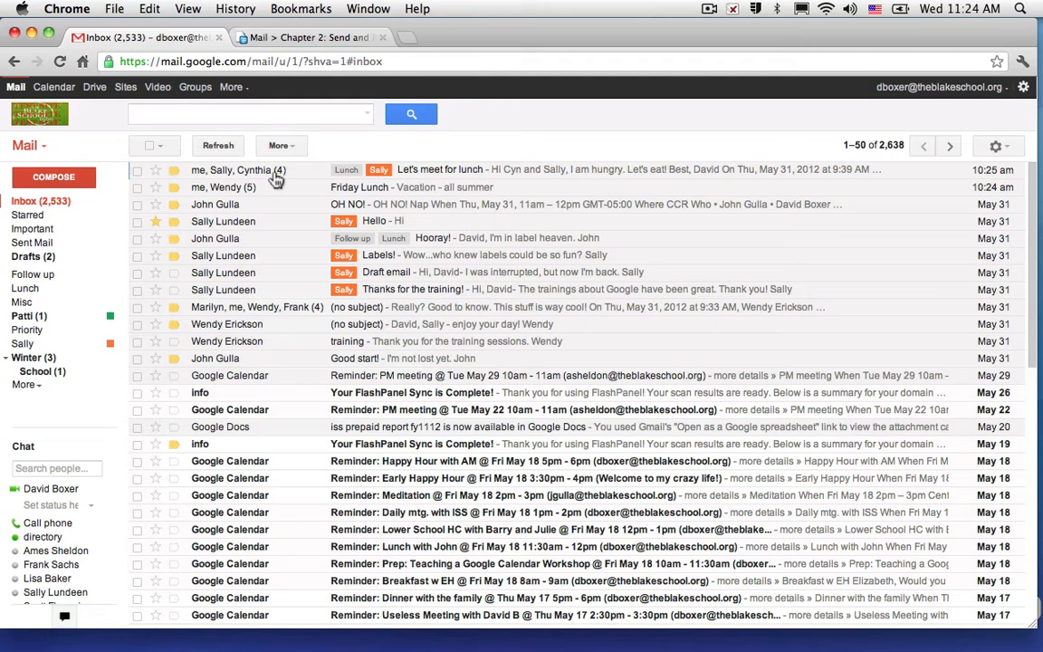
mouse_move(283, 179)
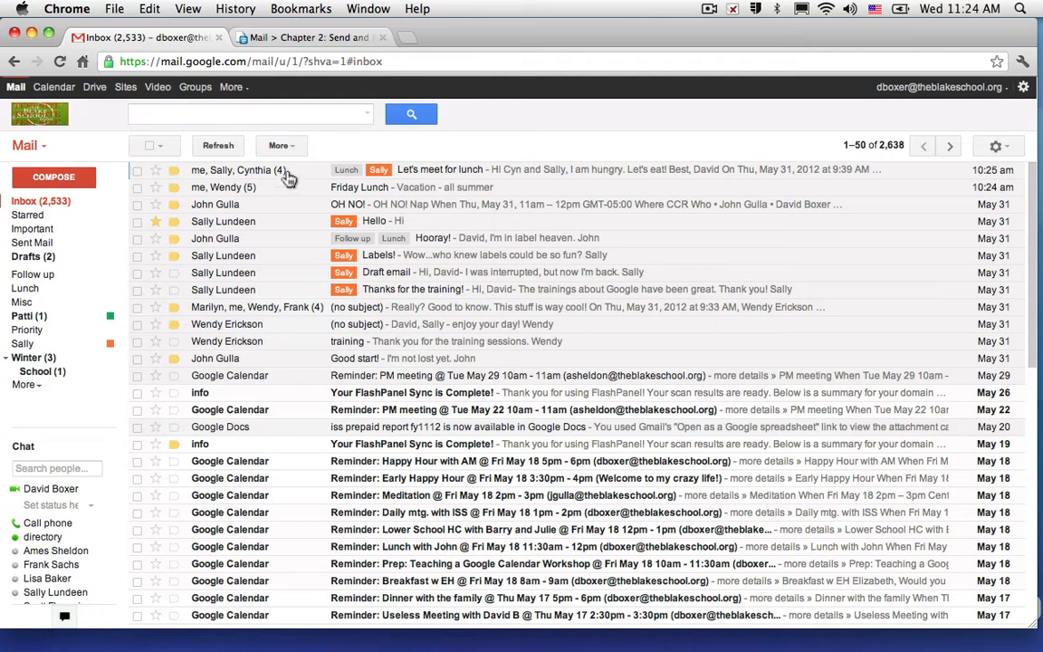
mouse_move(365, 170)
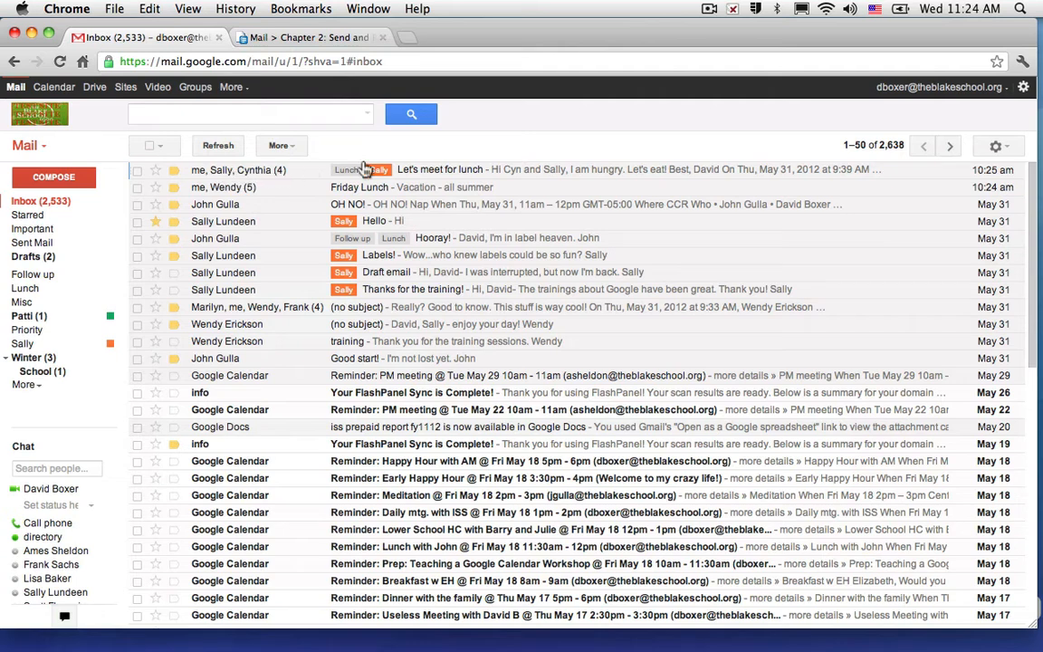
mouse_move(740, 177)
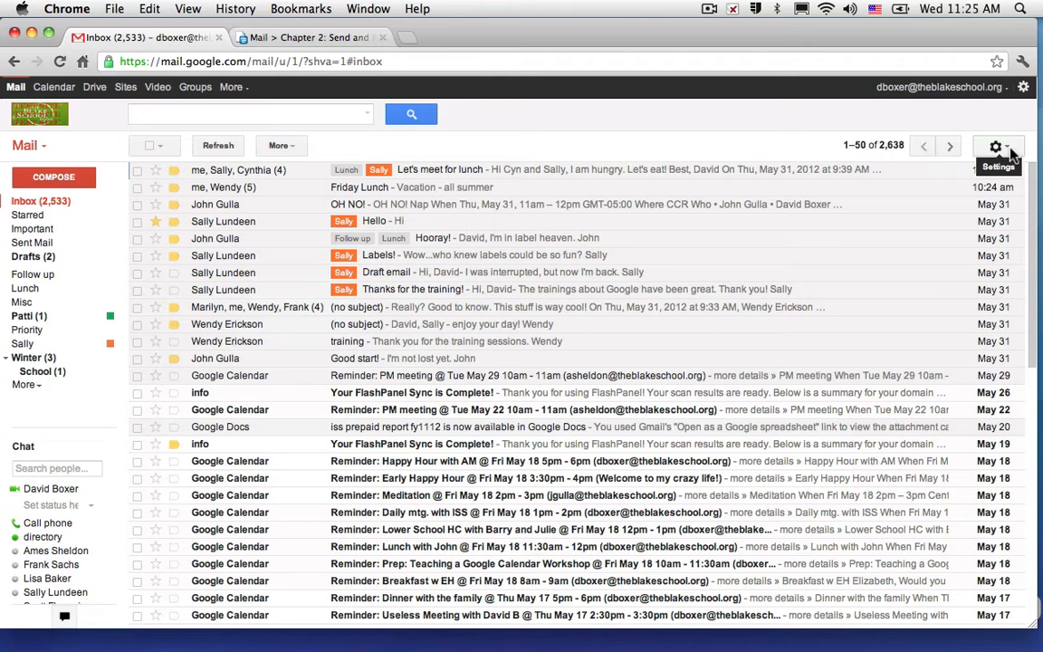
left_click(996, 146)
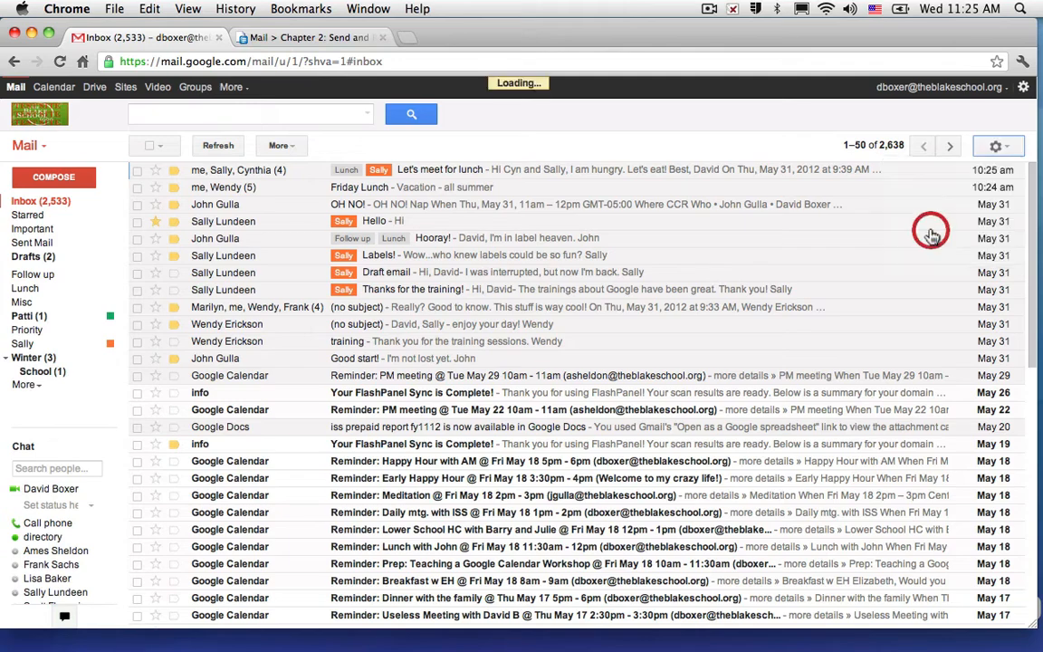
In General settings, select Conversation view off and scroll toward Save Changes
left_click(995, 146)
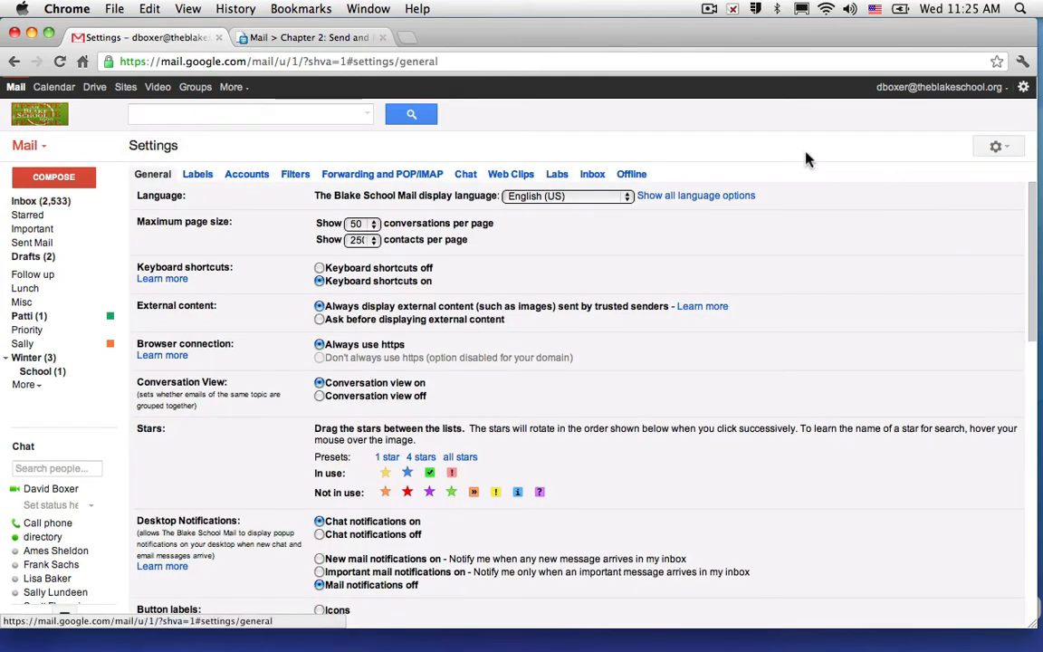
mouse_move(153, 201)
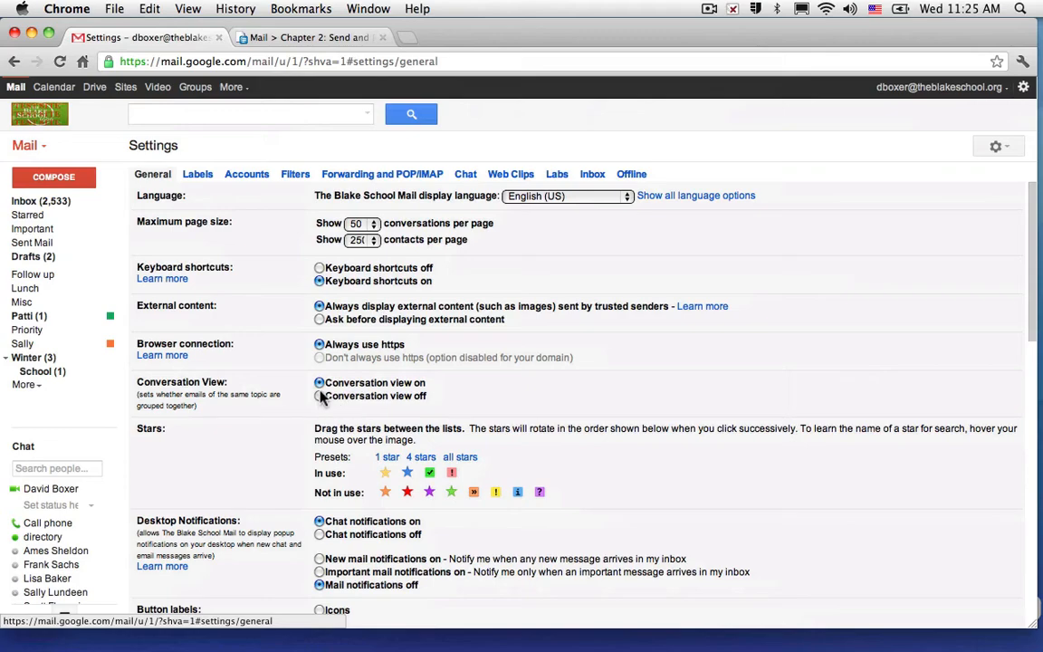
left_click(320, 396)
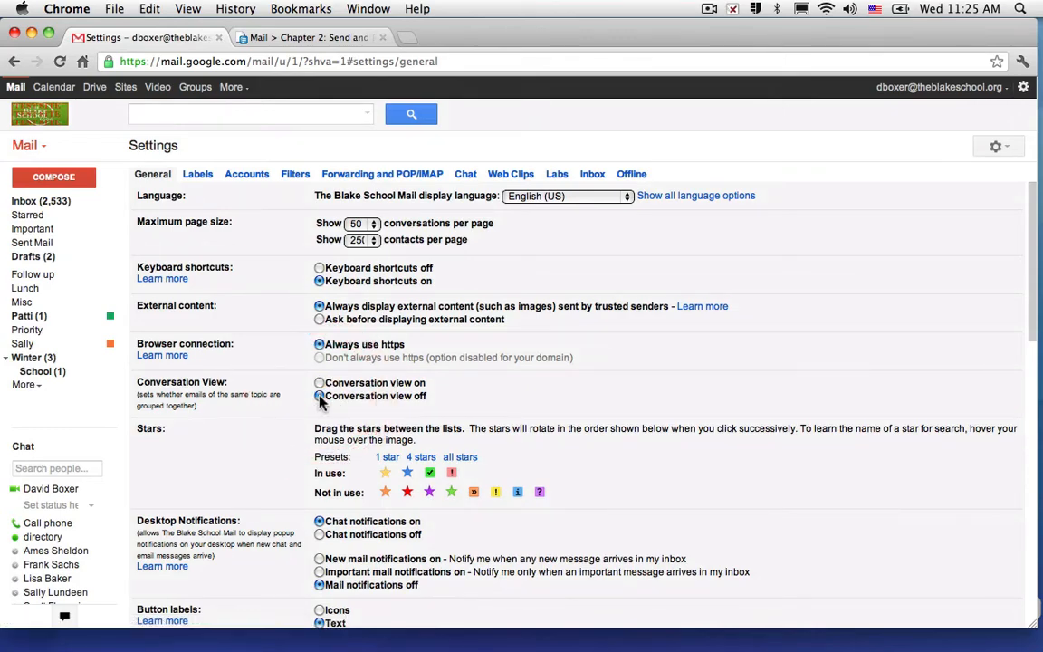
scroll("down", 3)
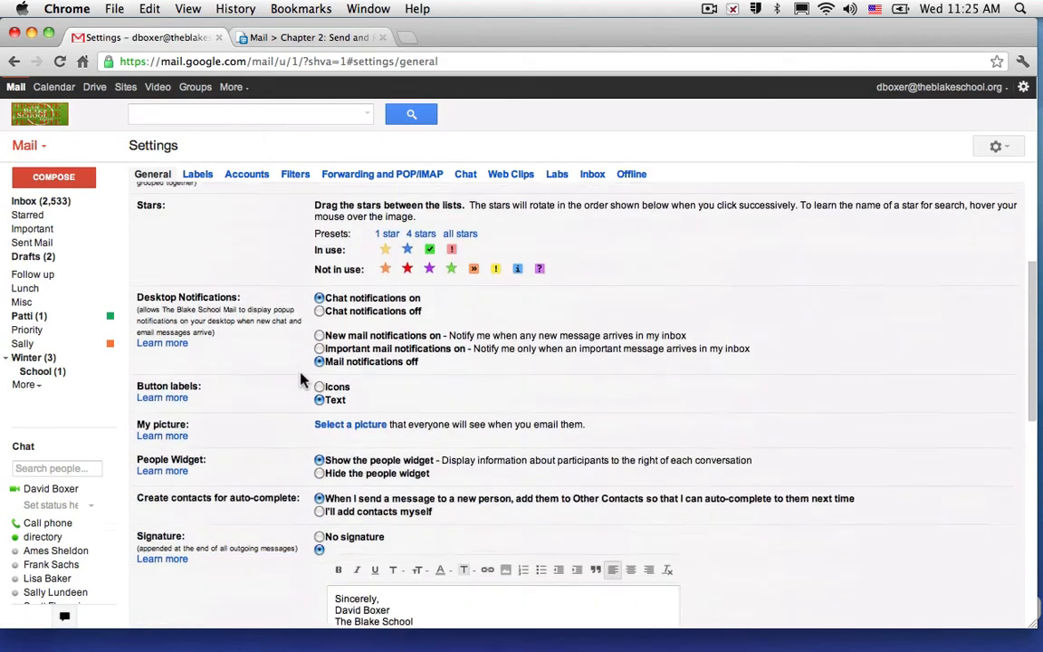
scroll("down", 3)
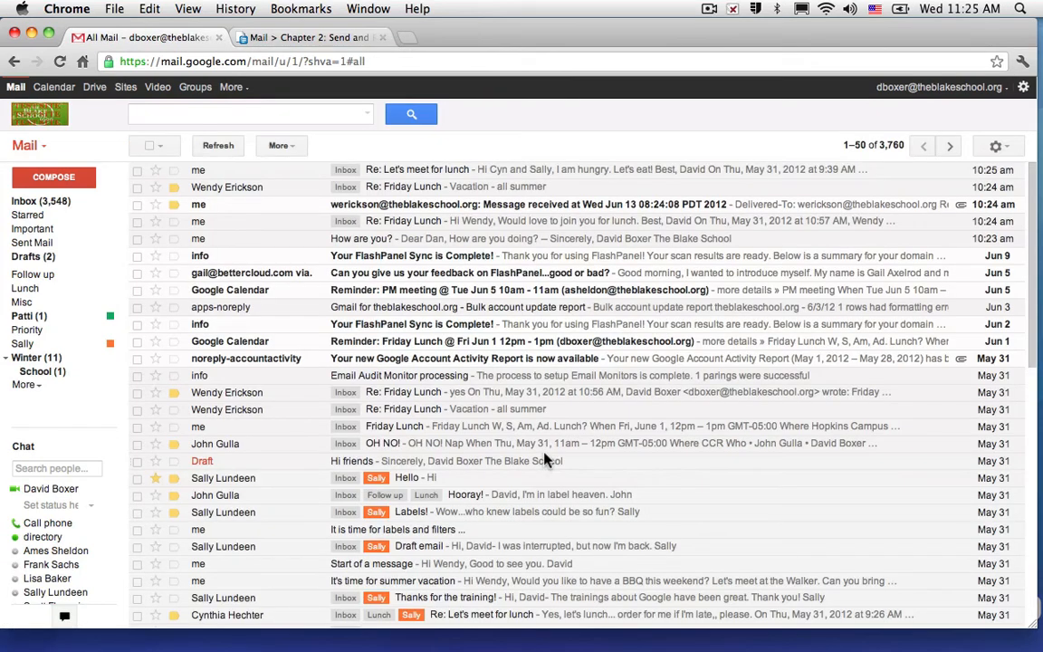
mouse_move(292, 210)
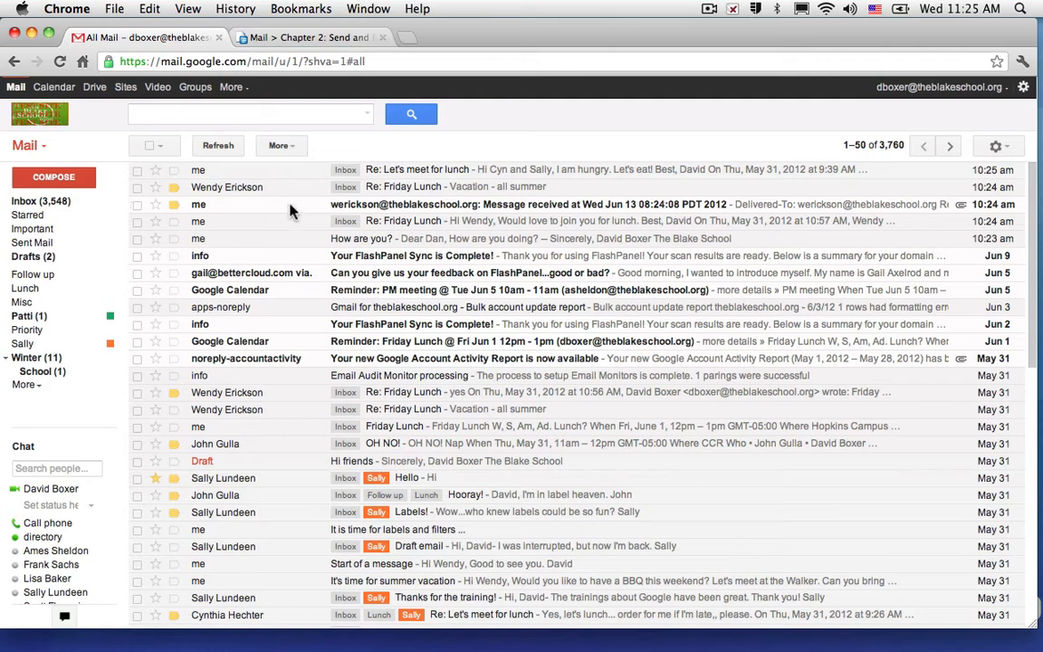